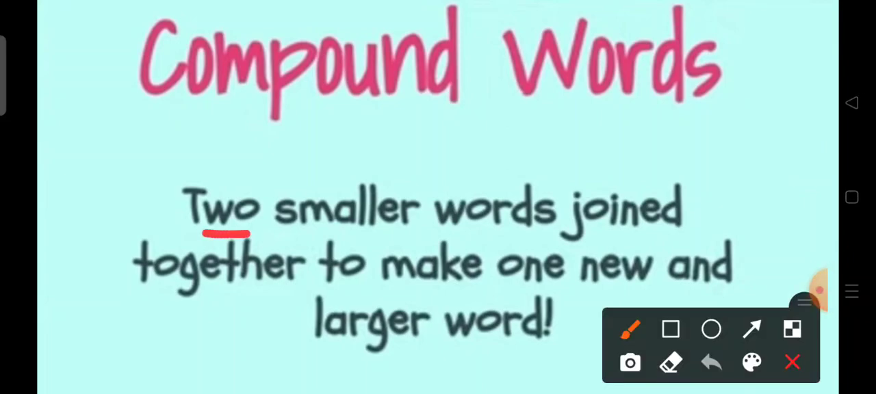
Draw red underlines beneath both lines of the "Two smaller words joined…" definition.
{"action": "left_click_drag", "start_coordinate": [206, 233], "coordinate": [709, 234]}
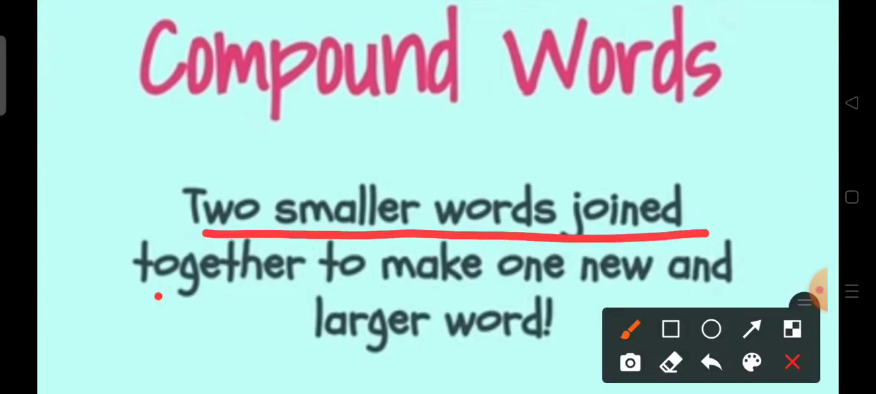
{"action": "left_click_drag", "start_coordinate": [157, 295], "coordinate": [773, 286]}
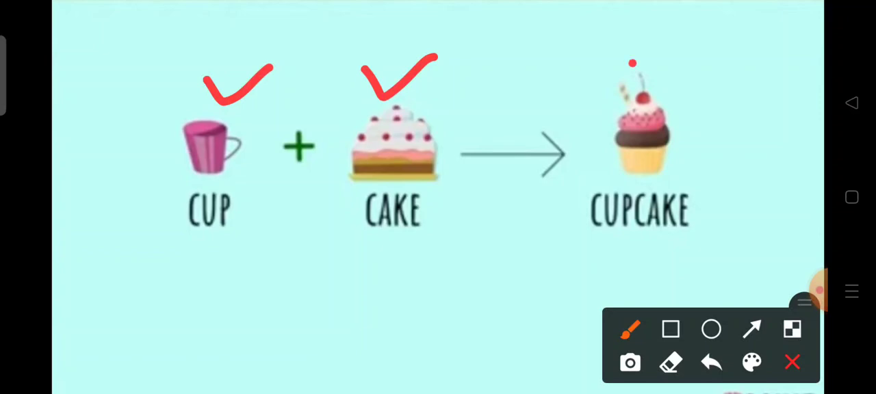
Tick the cupcake picture with a red checkmark.
{"action": "left_click_drag", "start_coordinate": [632, 65], "coordinate": [718, 27]}
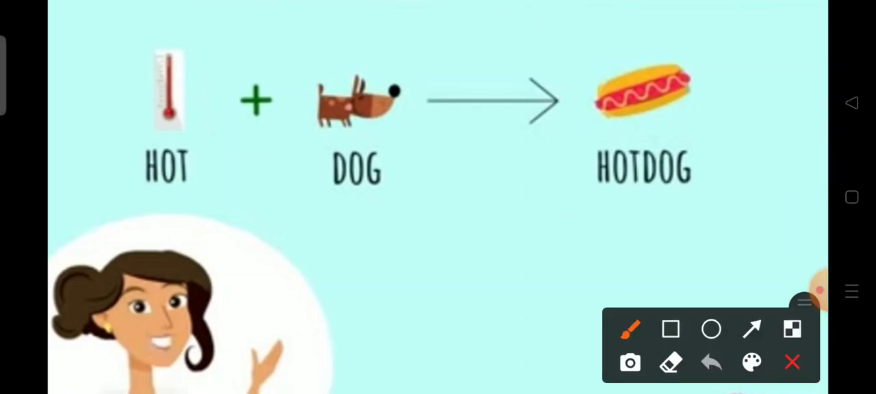
Tick the HOT thermometer and the second hotdog-example picture with red checkmarks.
{"action": "left_click_drag", "start_coordinate": [165, 62], "coordinate": [258, 13]}
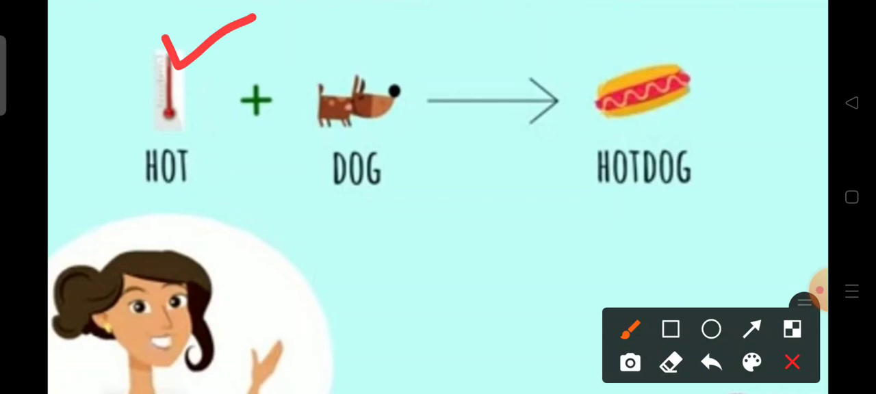
{"action": "left_click_drag", "start_coordinate": [370, 75], "coordinate": [449, 25]}
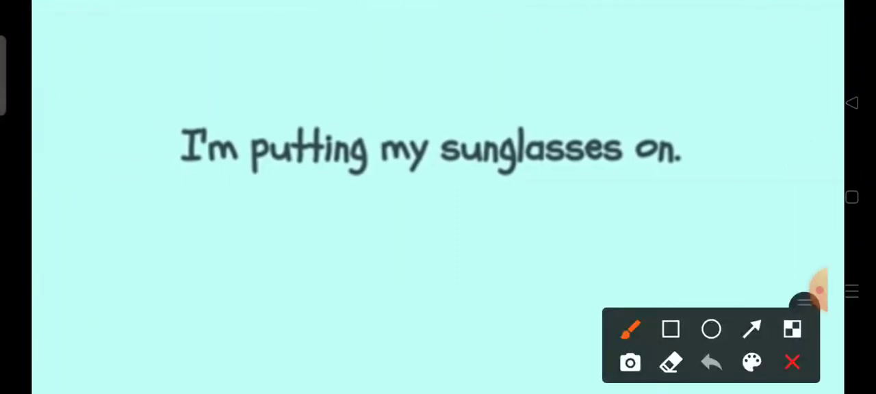
Draw a red underline beneath "I'm putting my sunglasses on.".
{"action": "left_click_drag", "start_coordinate": [205, 186], "coordinate": [308, 186]}
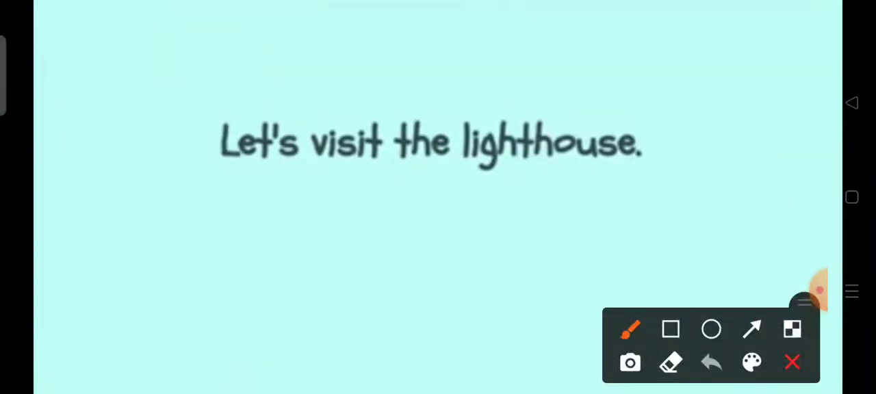
Draw a red underline beneath "Let's visit the" on the lighthouse sentence.
{"action": "left_click_drag", "start_coordinate": [232, 189], "coordinate": [472, 183]}
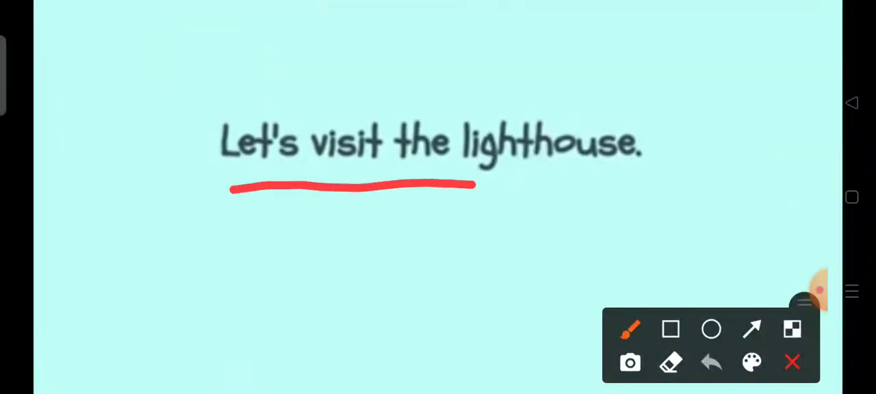